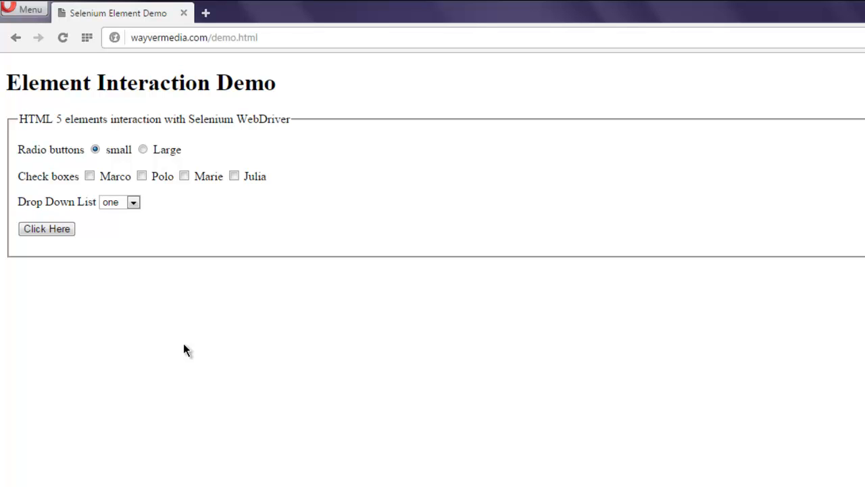
mouse_move(200, 352)
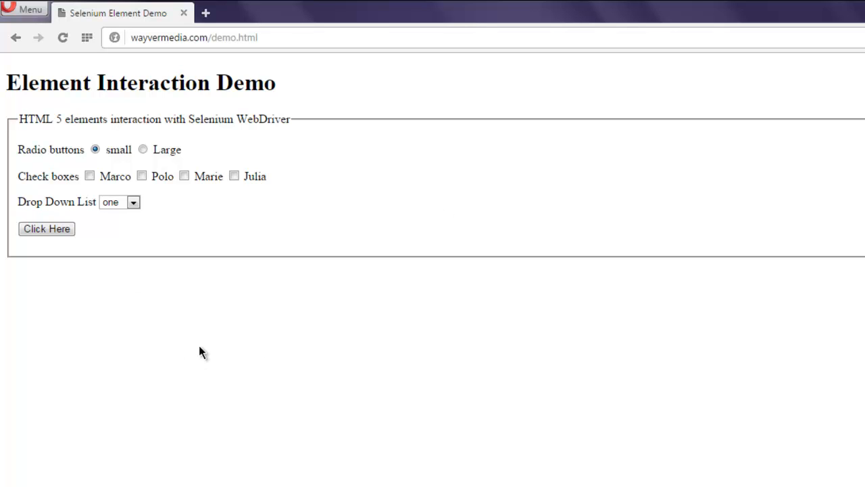
mouse_move(66, 167)
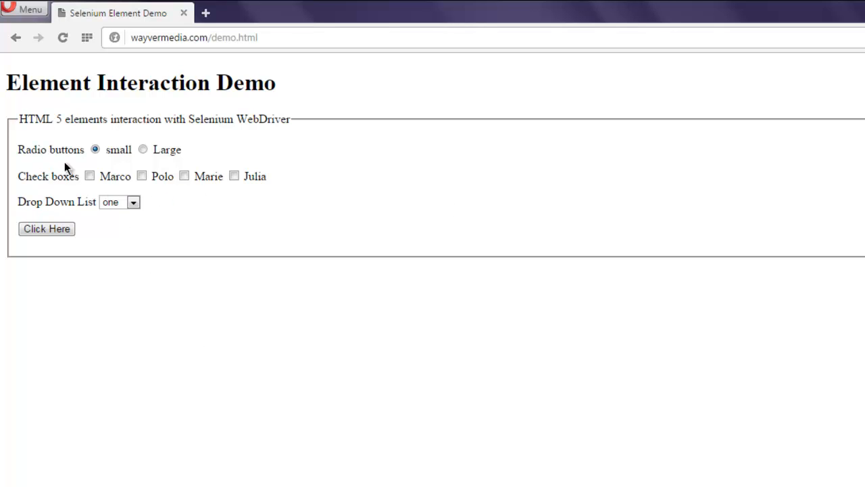
mouse_move(97, 192)
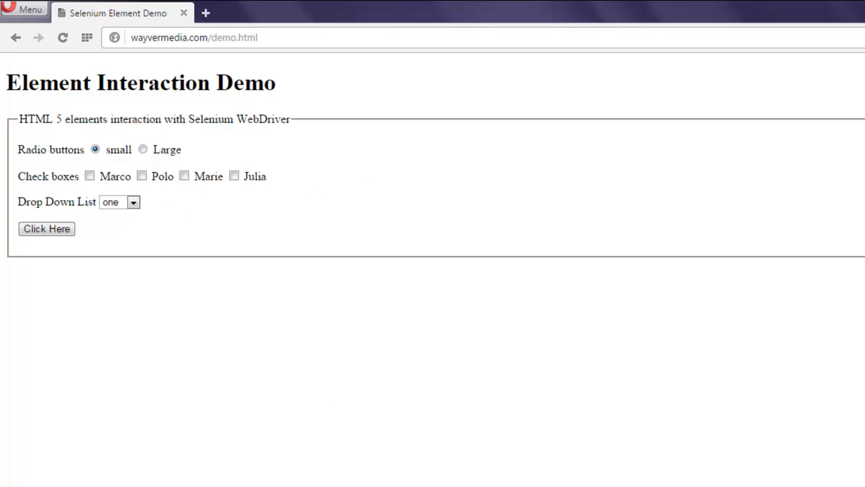
mouse_move(251, 160)
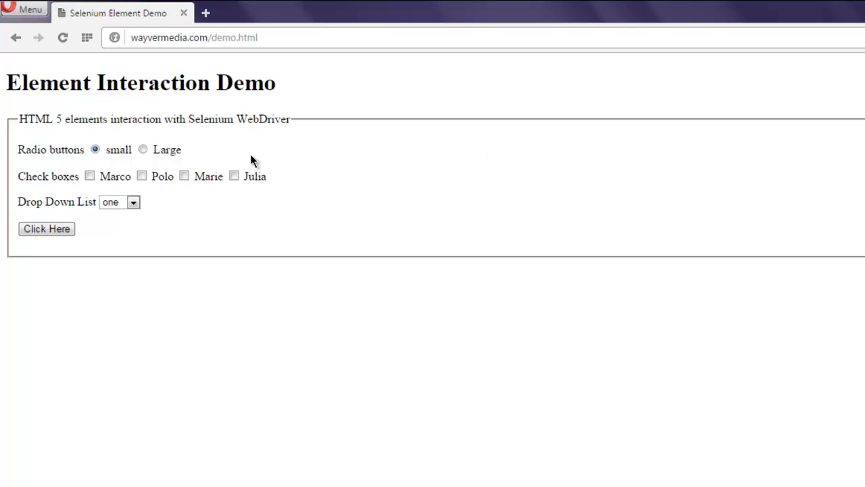
mouse_move(89, 189)
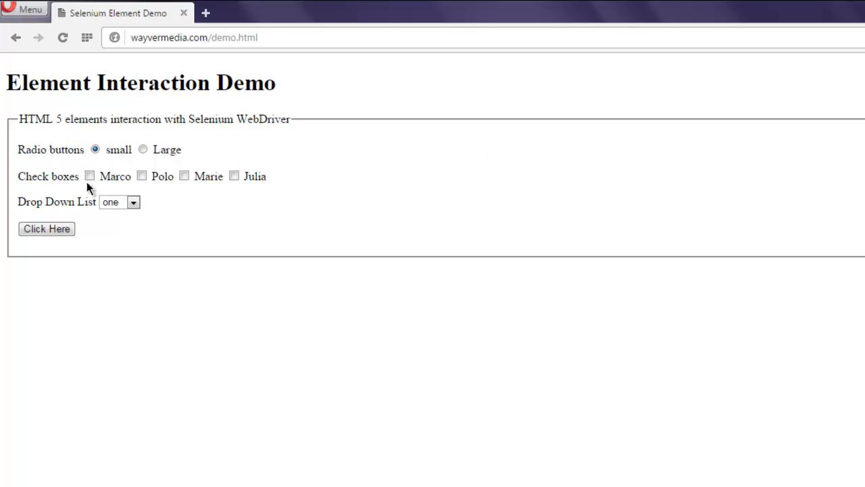
View the demo page's HTML source and scroll to the Check boxes input elements with their ids.
right_click(497, 108)
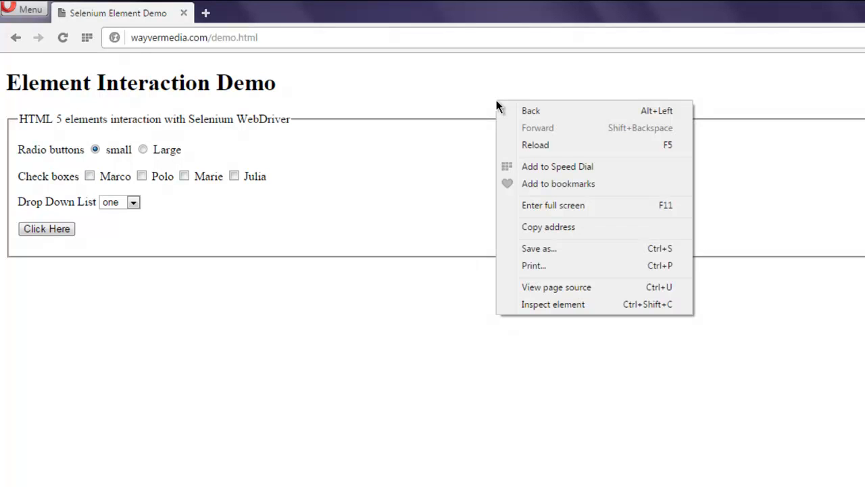
mouse_move(552, 304)
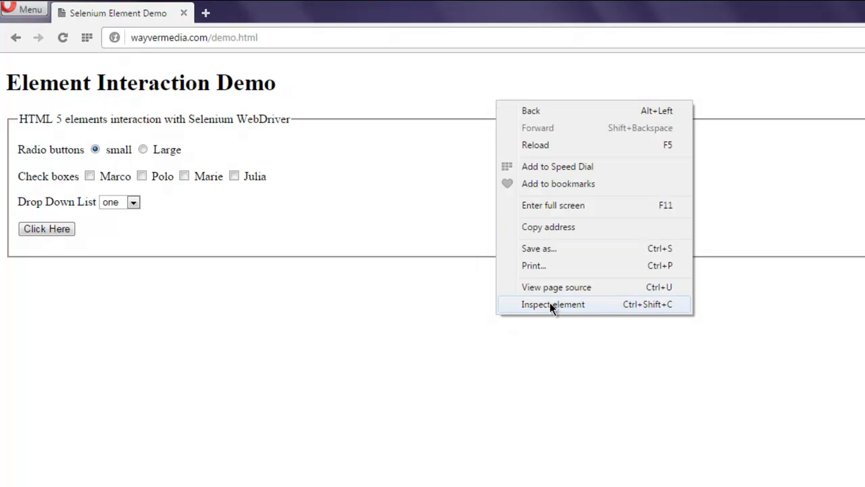
left_click(555, 287)
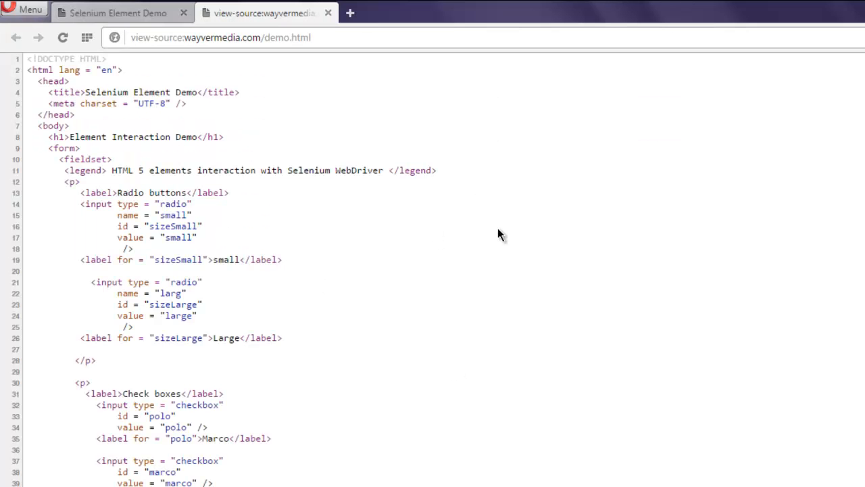
scroll("down", 3)
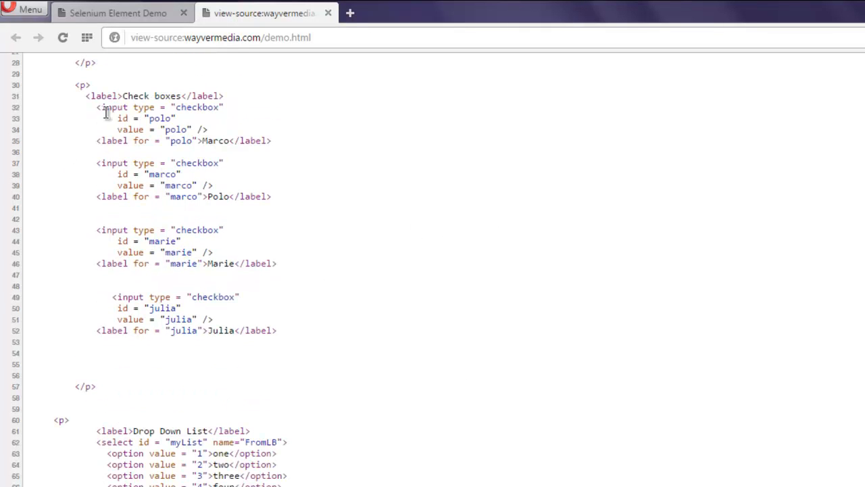
mouse_move(236, 135)
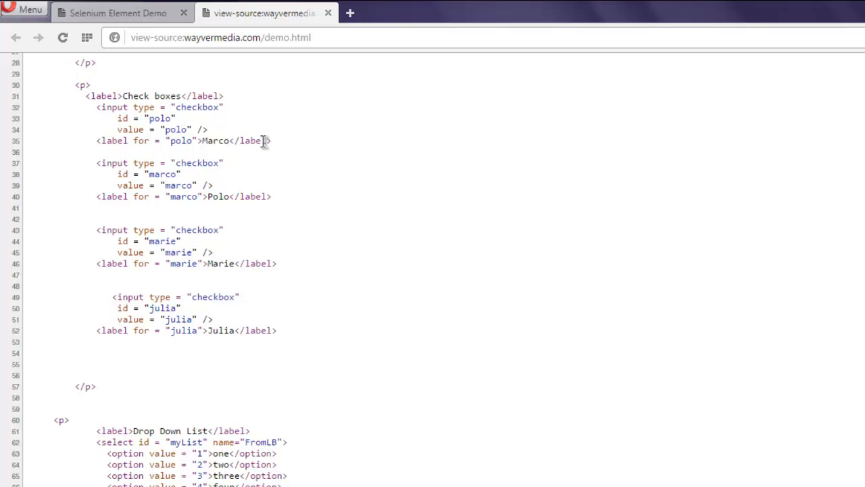
right_click(158, 119)
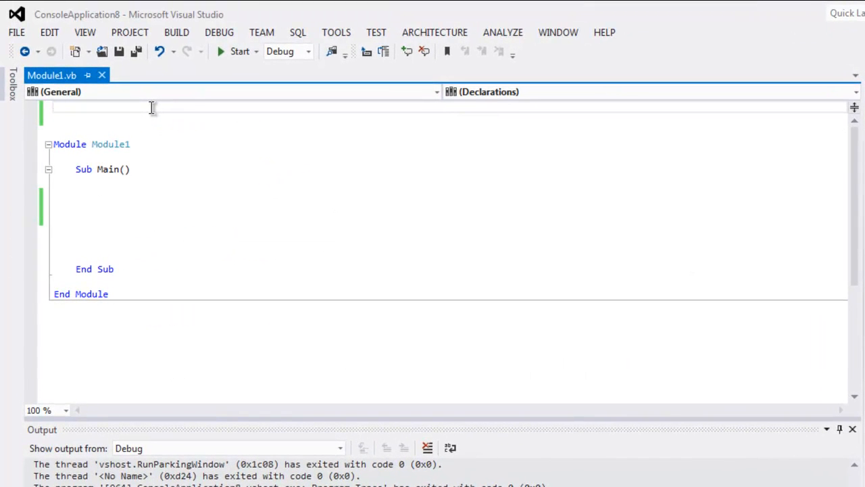
Add Imports System.Text, OpenQA.Selenium and OpenQA.Selenium.Chrome above Module Module1.
type("Imports")
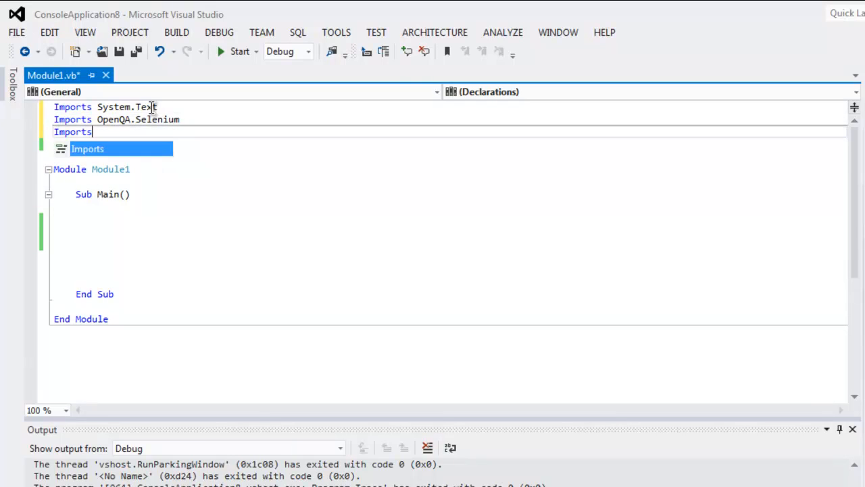
type("OpenQA.")
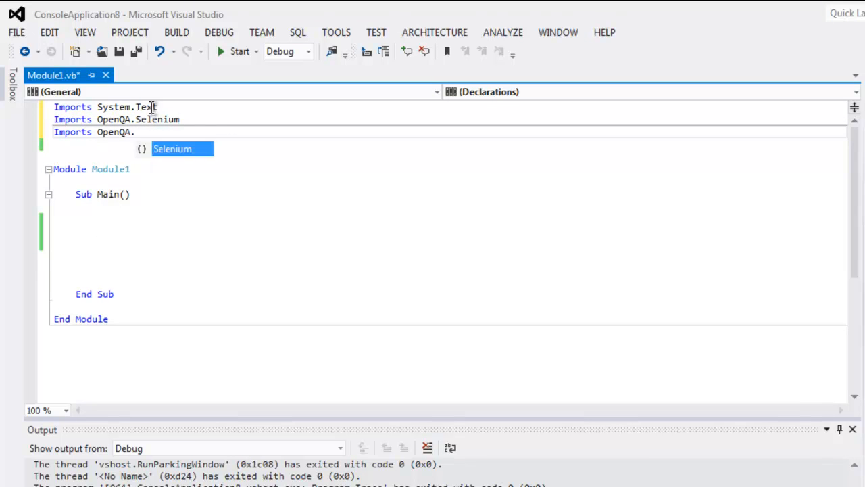
type("Selen")
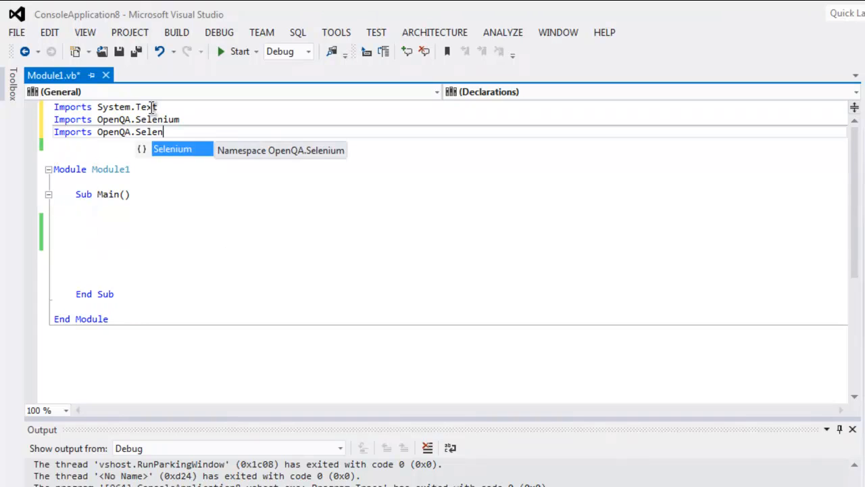
type(".Chrome")
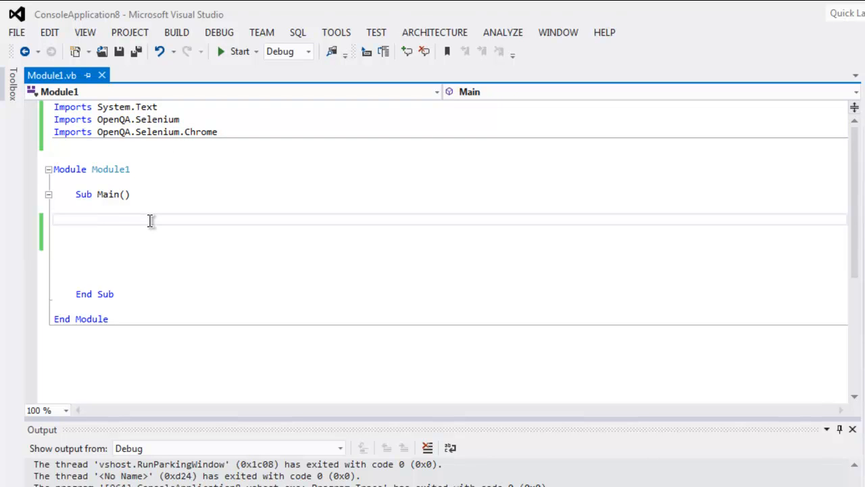
type("D")
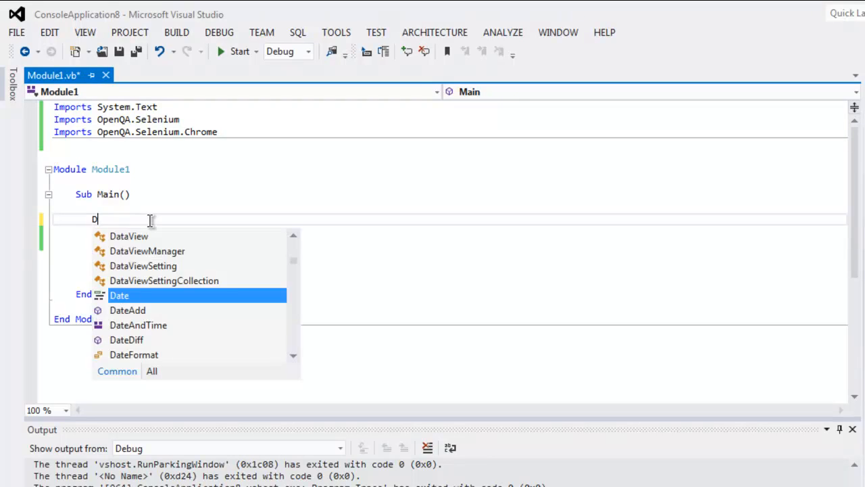
type("im driver As")
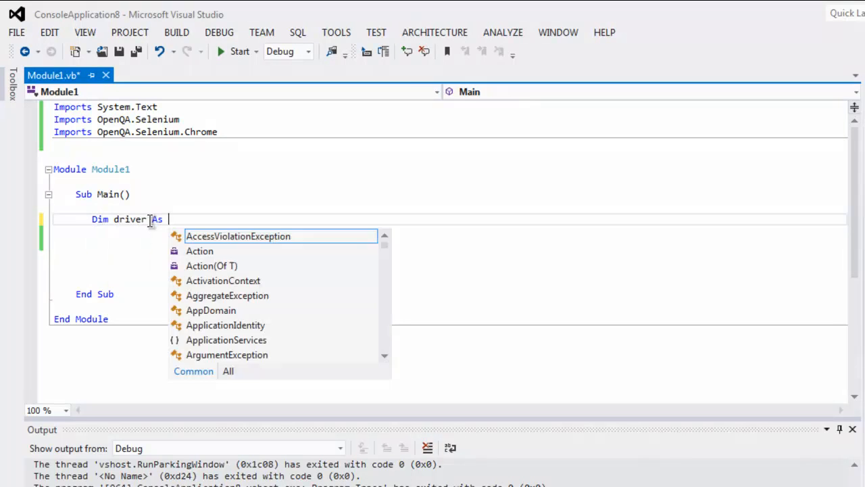
type("Iwebe")
type("driver")
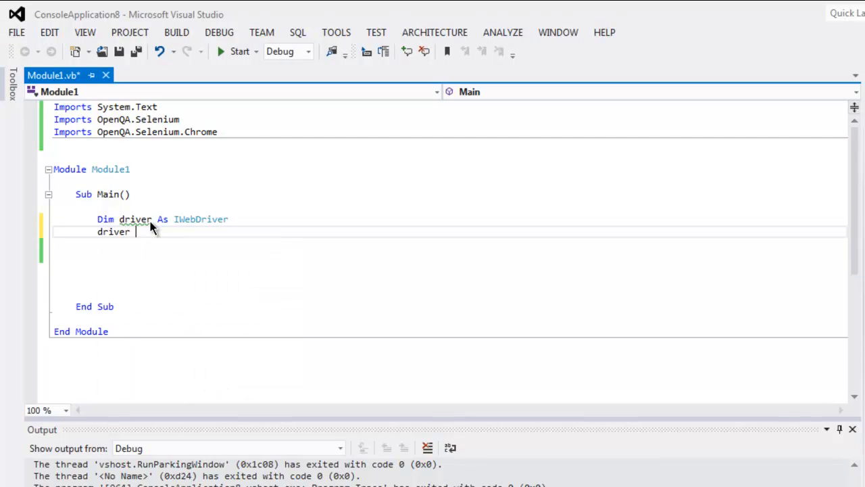
type("= New ChromeDriver")
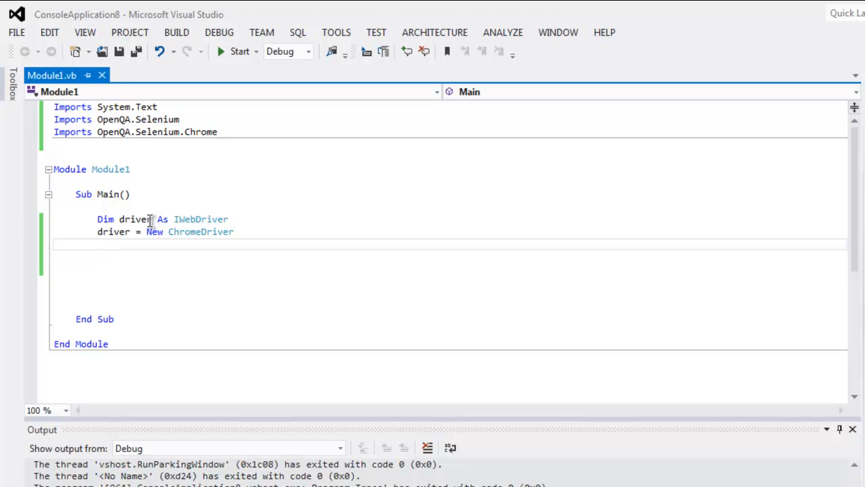
type("driver.Navigate(")
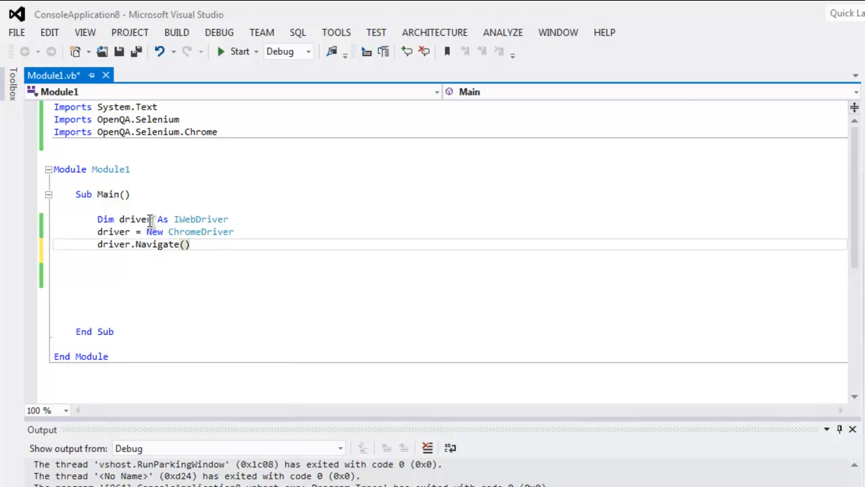
type(".")
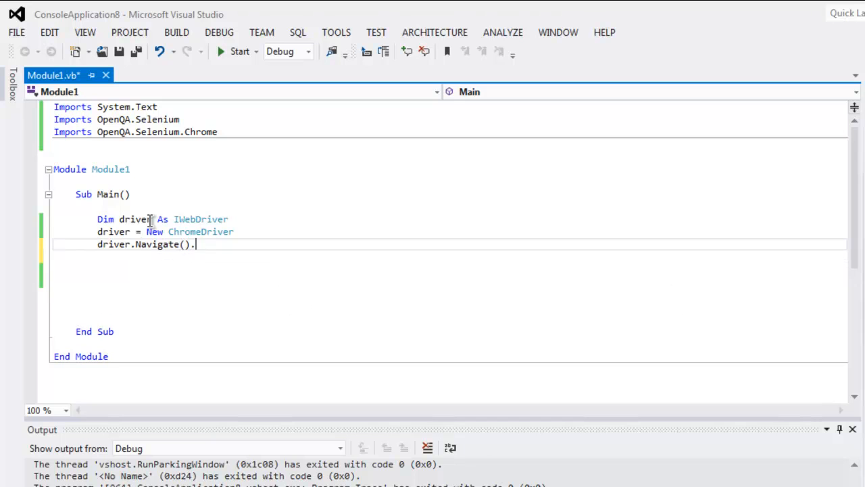
type("Goto")
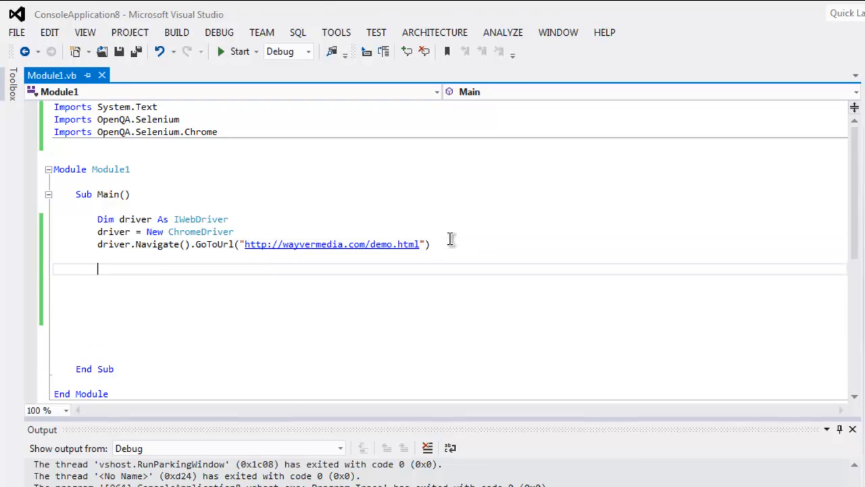
Declare Dim element As IWebElement using IntelliSense completion.
type("Dim")
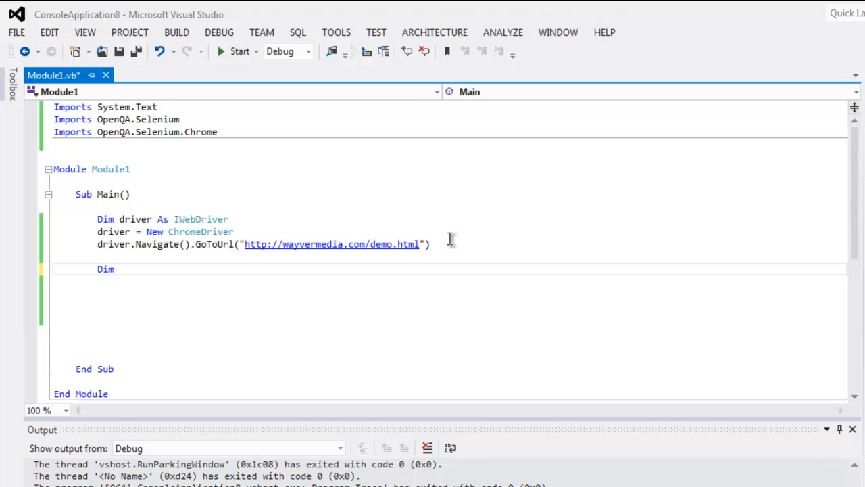
type("element")
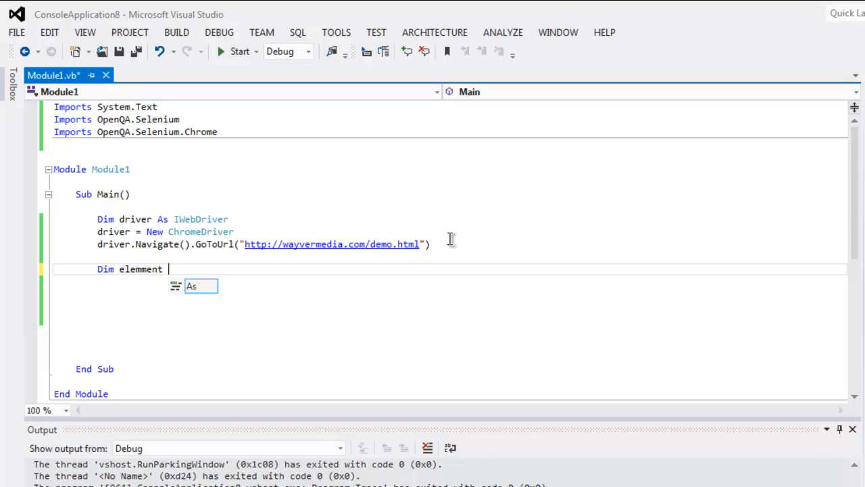
type("As")
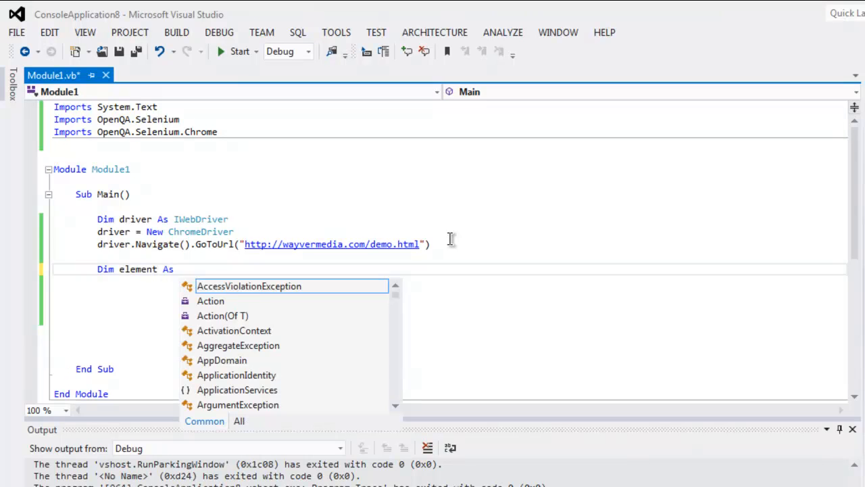
type("IWebElement")
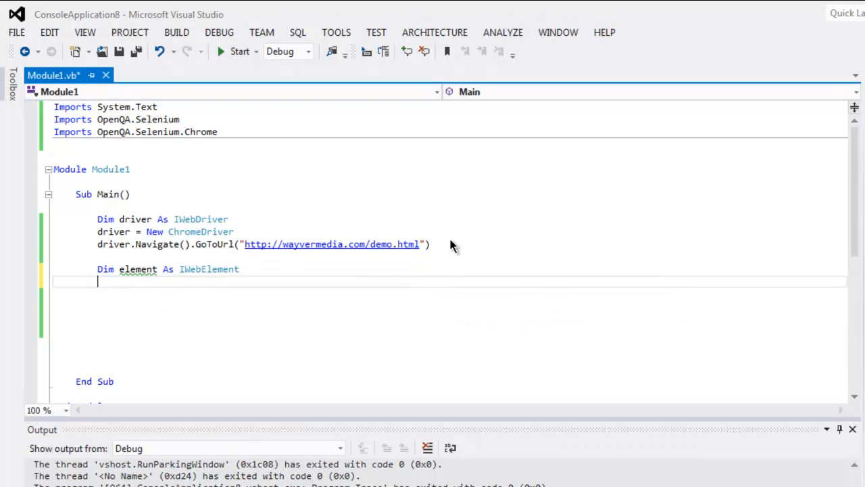
left_click(268, 269)
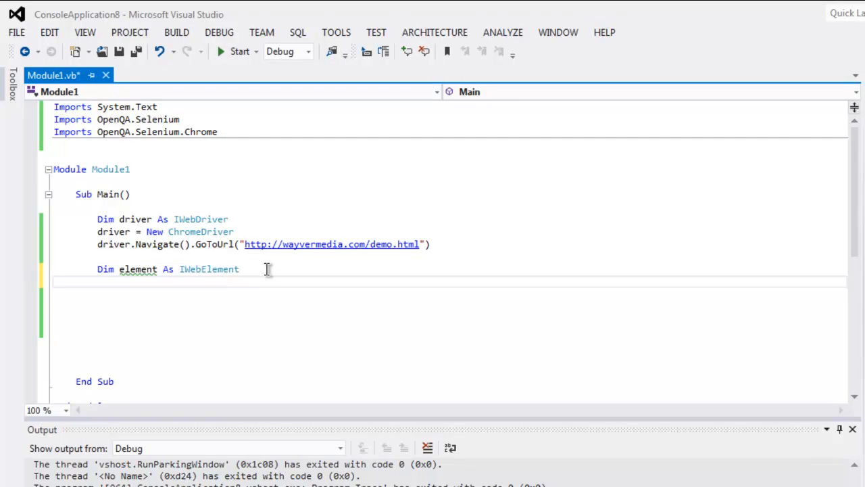
Assign element from driver.FindElement(By.Id("polo")) and begin the next line.
type("= driver.FindElement")
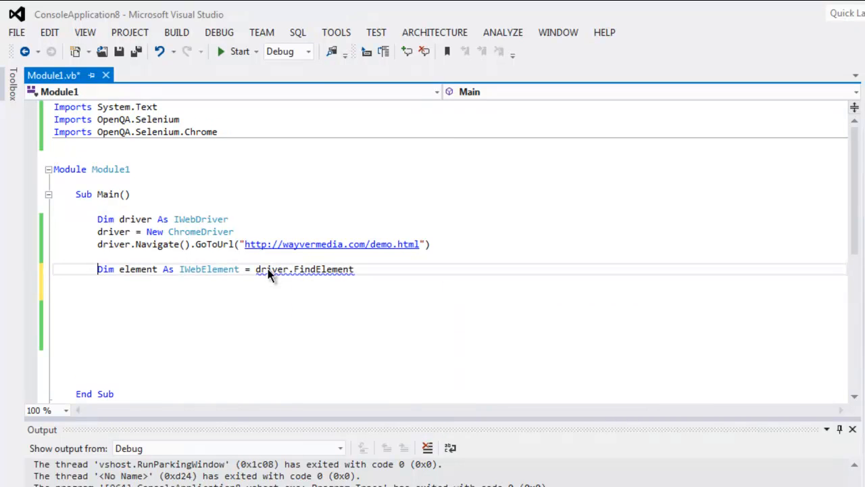
type("()")
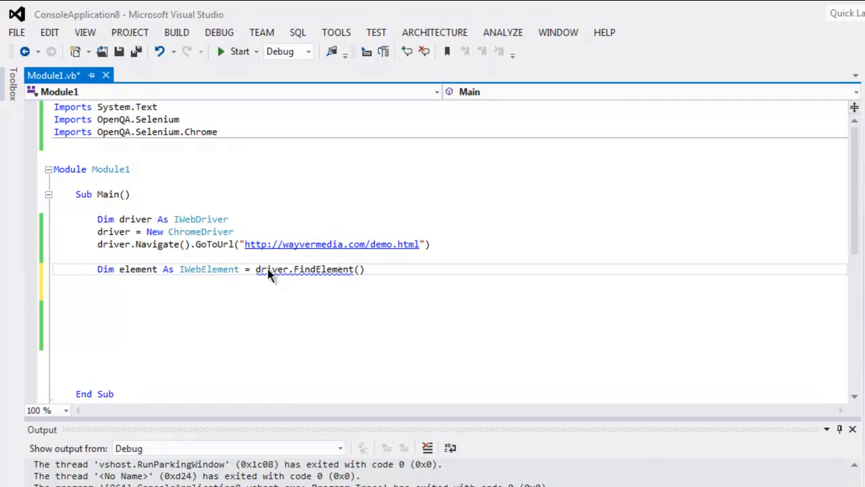
type("By.Id(")
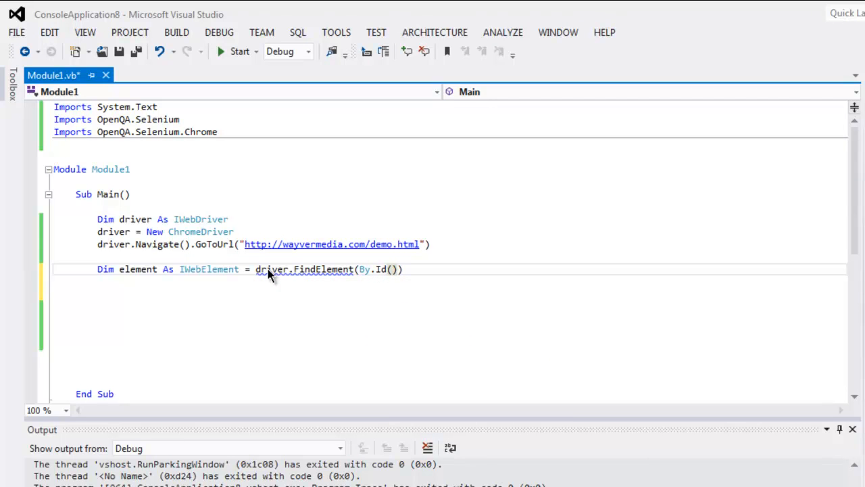
type("\"\"")
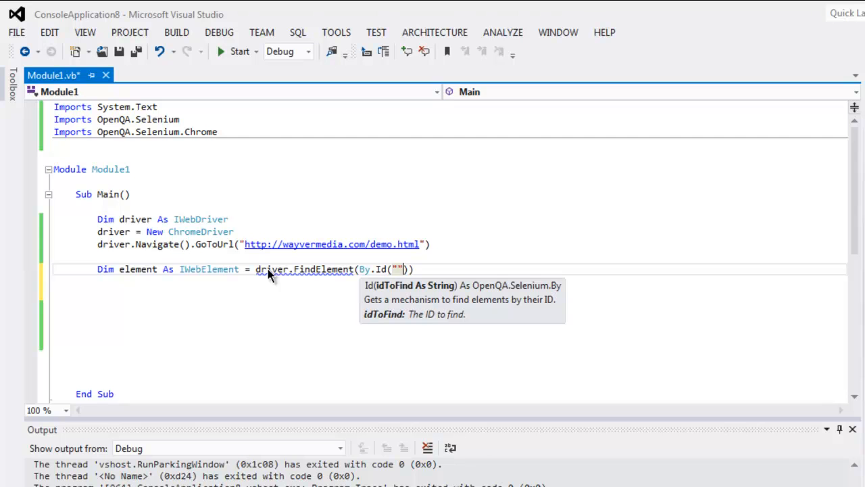
type("polo")
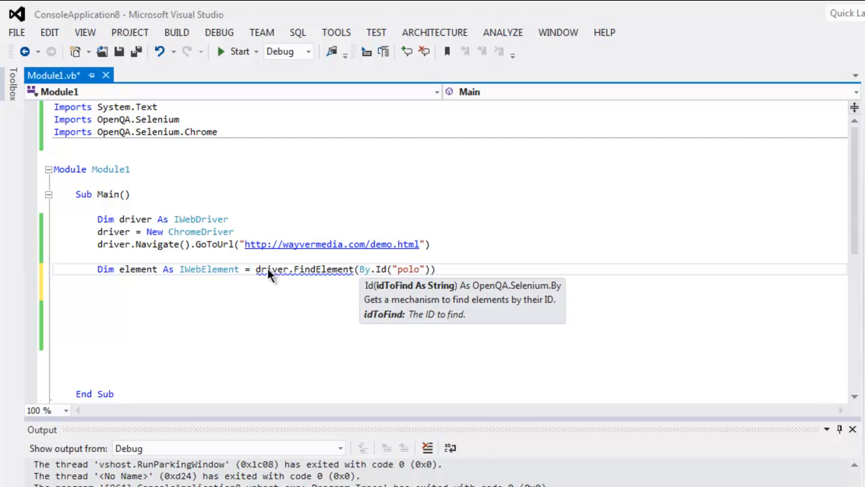
type("e")
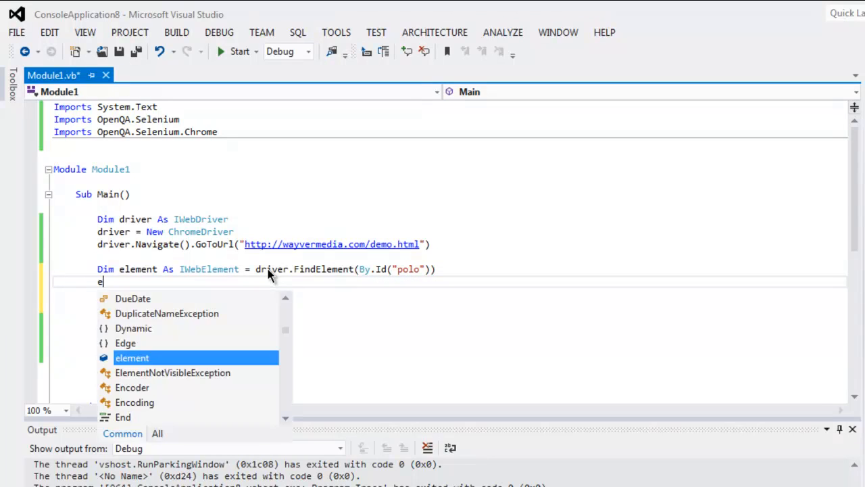
Add System.Threading.Thread.Sleep(5000) followed by element.Click() below the FindElement line.
type("System.Threading.Thread.Sleep(")
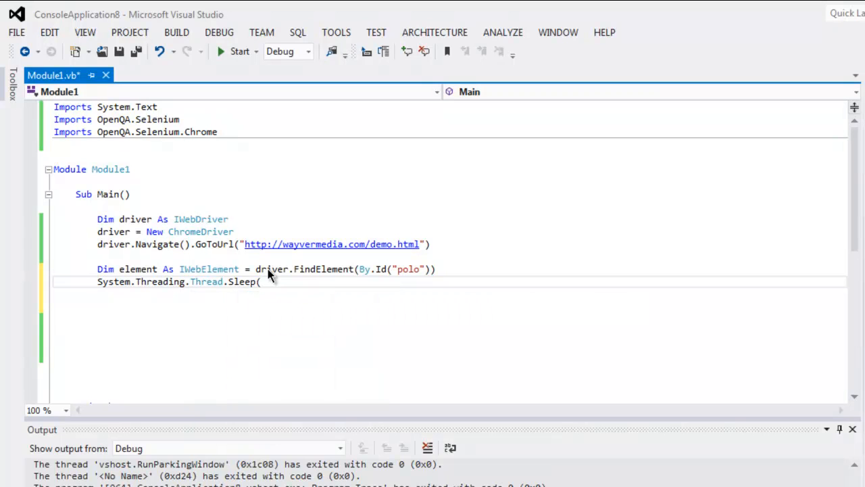
type("5000)")
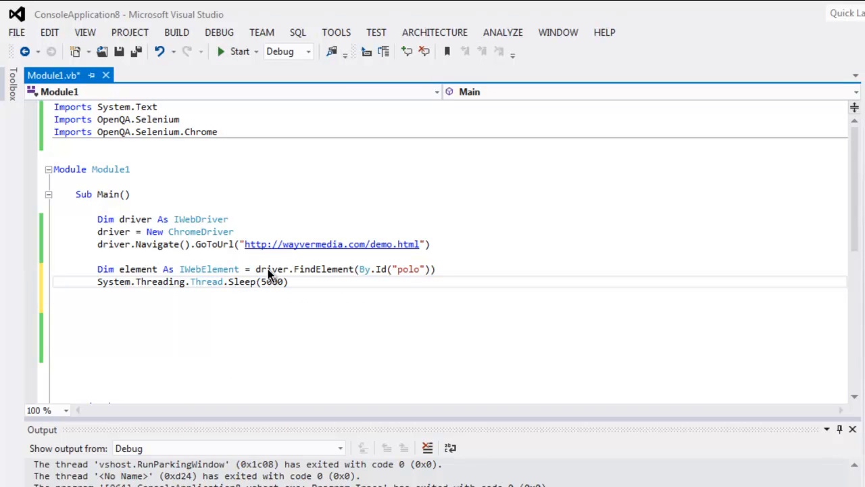
type("element.Click(")
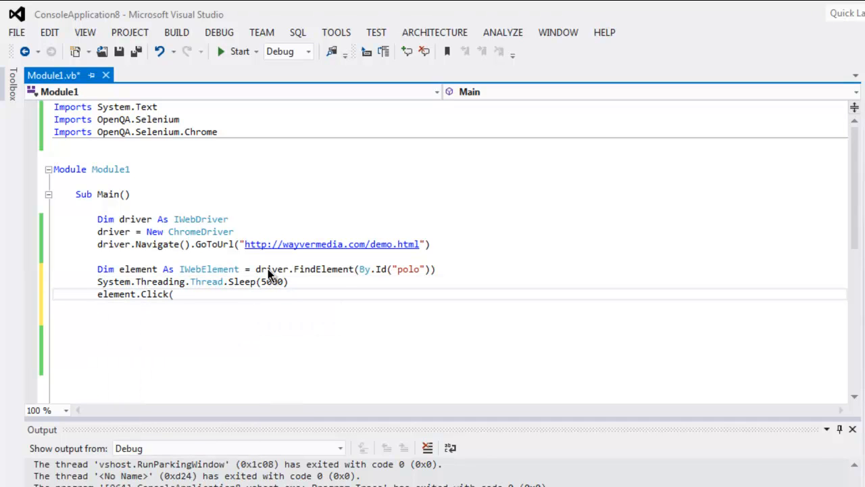
type(")")
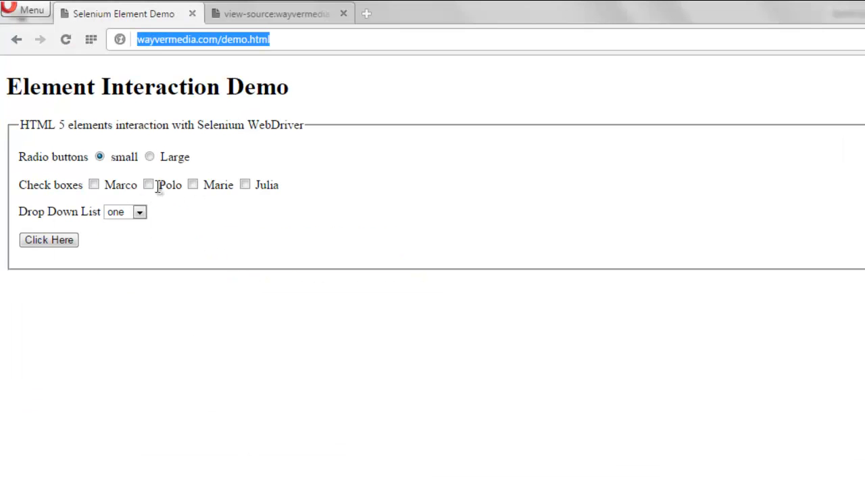
left_click(343, 13)
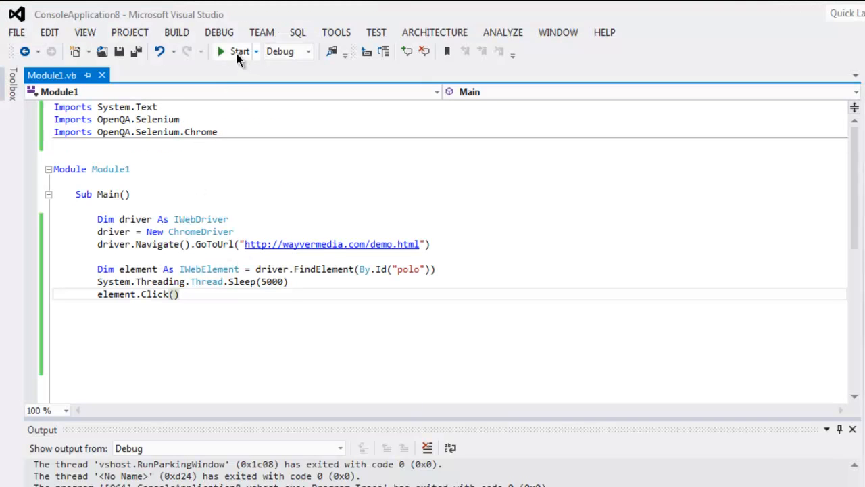
Start the program so ChromeDriver launches and Chrome loads the demo page.
left_click(240, 51)
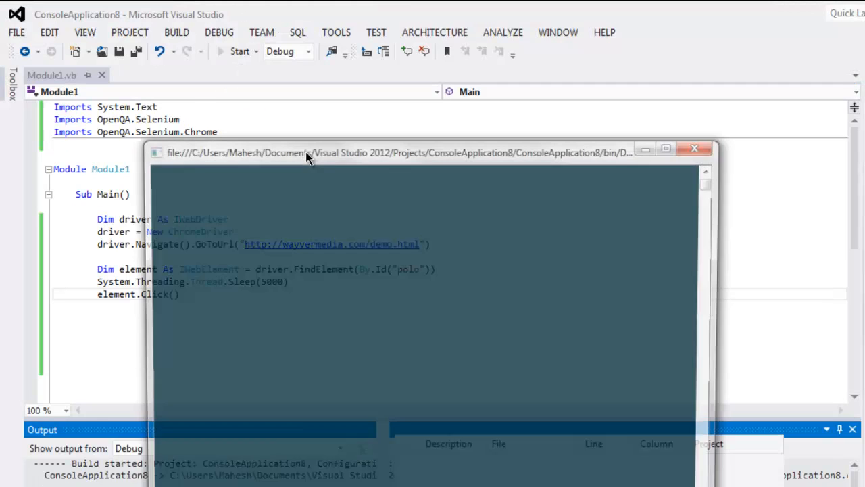
left_click(239, 51)
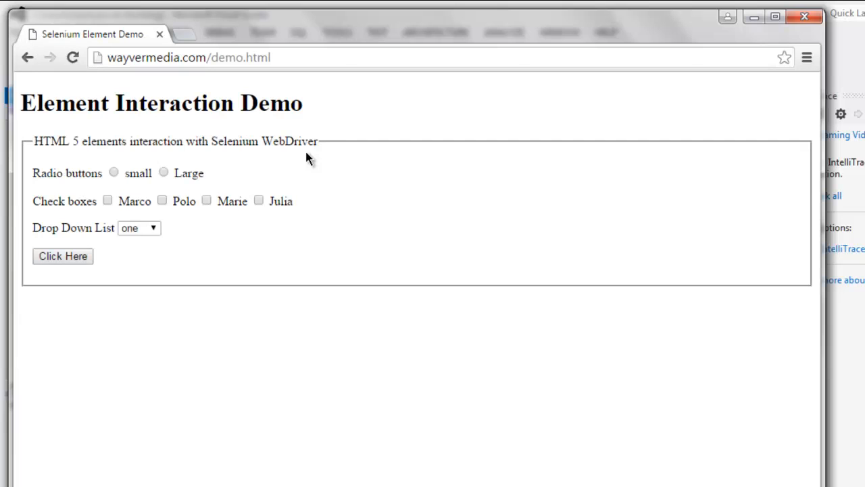
left_click(109, 200)
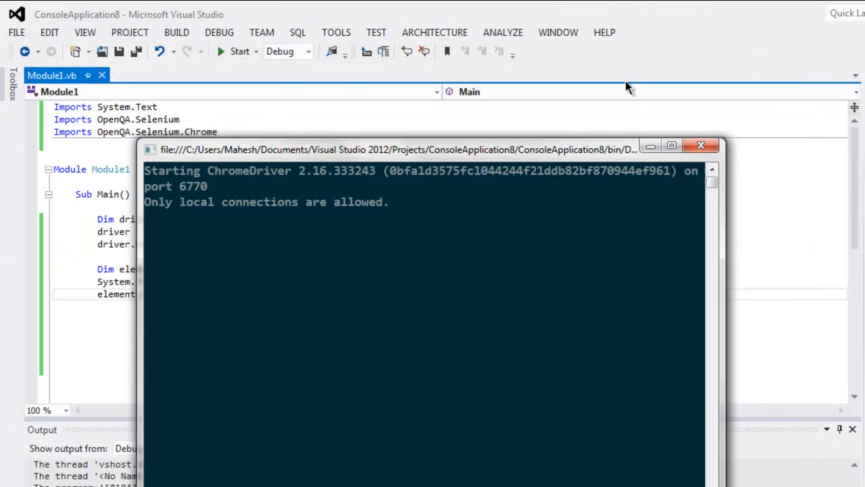
left_click(700, 146)
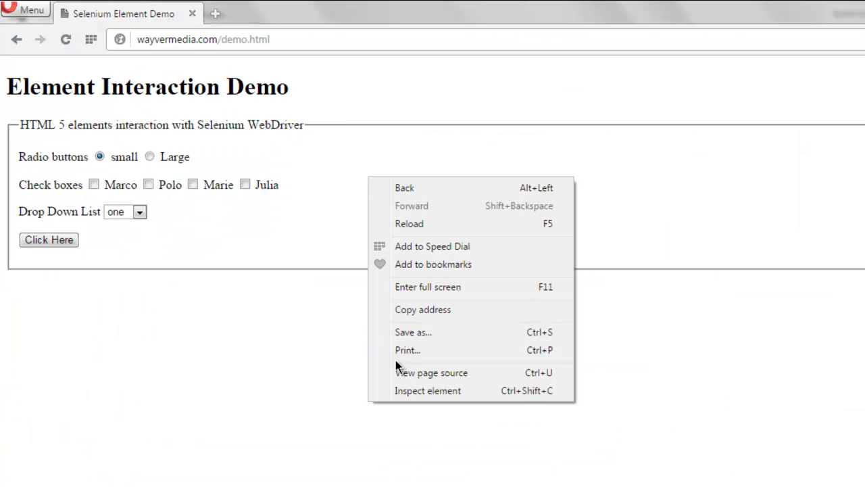
View the page source in Chrome, highlight the marco checkbox id, then return to Visual Studio.
left_click(430, 373)
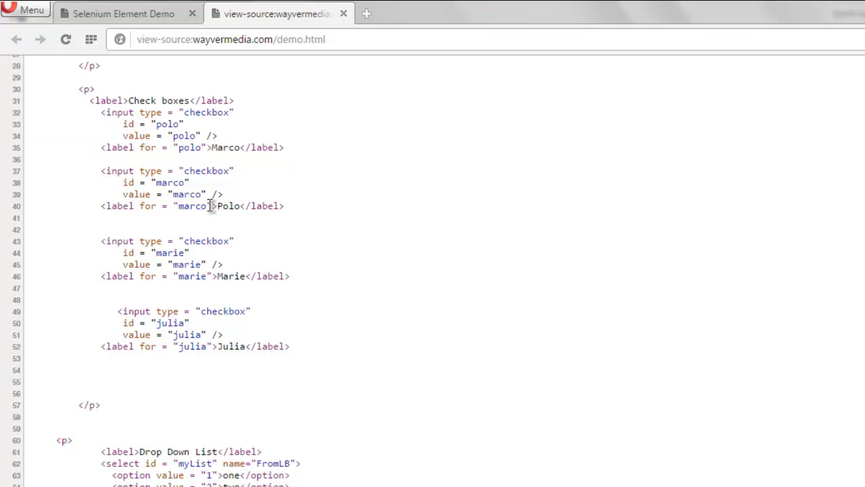
mouse_move(300, 210)
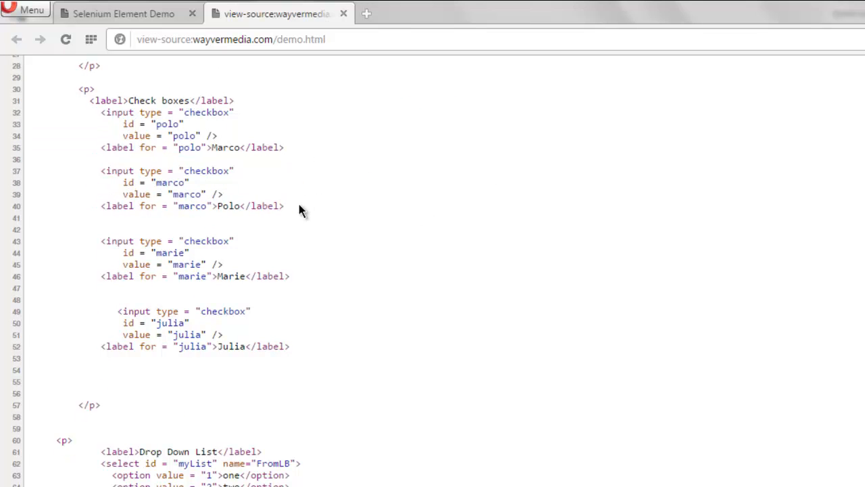
double_click(165, 183)
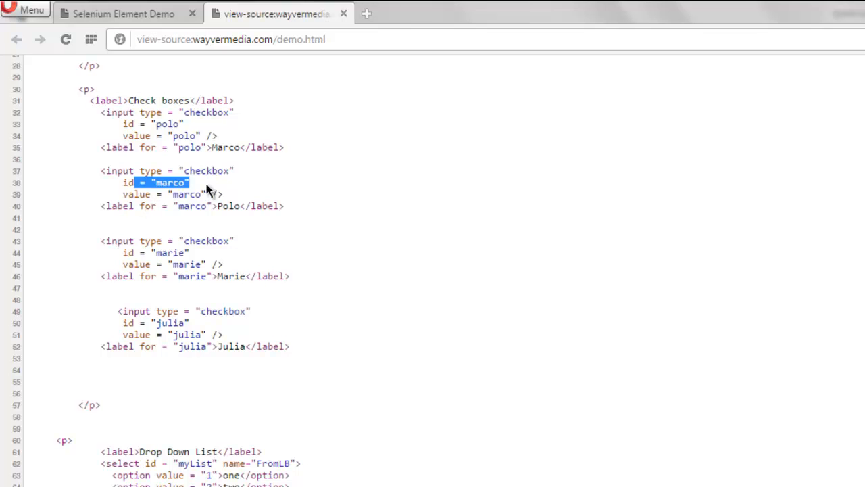
mouse_move(244, 131)
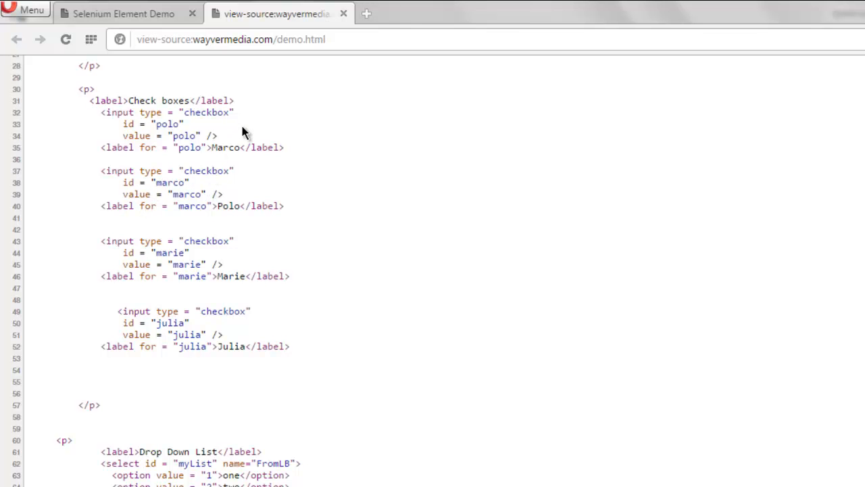
mouse_move(229, 195)
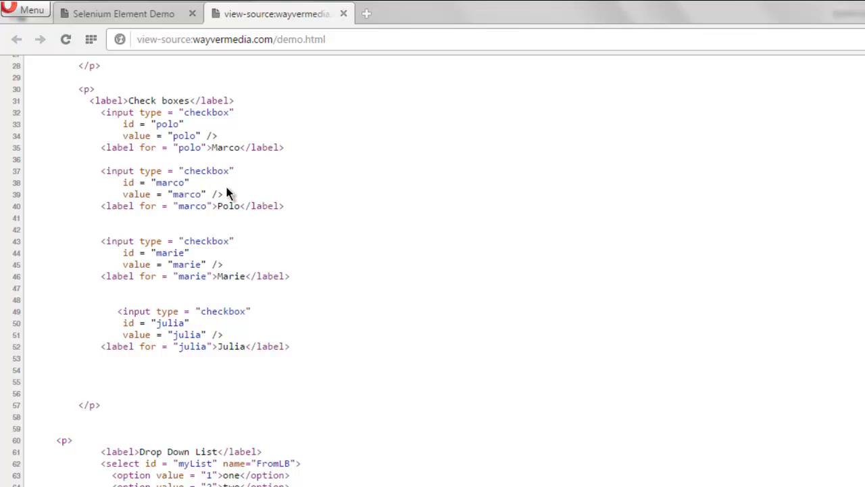
mouse_move(230, 196)
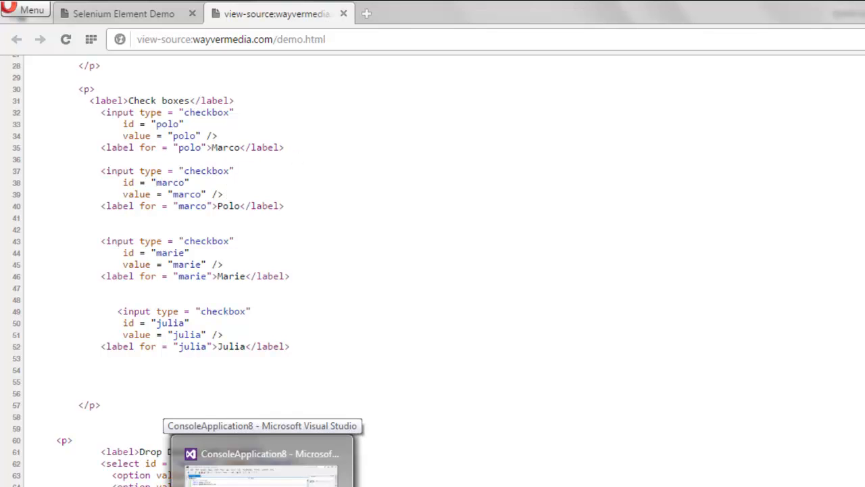
left_click(262, 454)
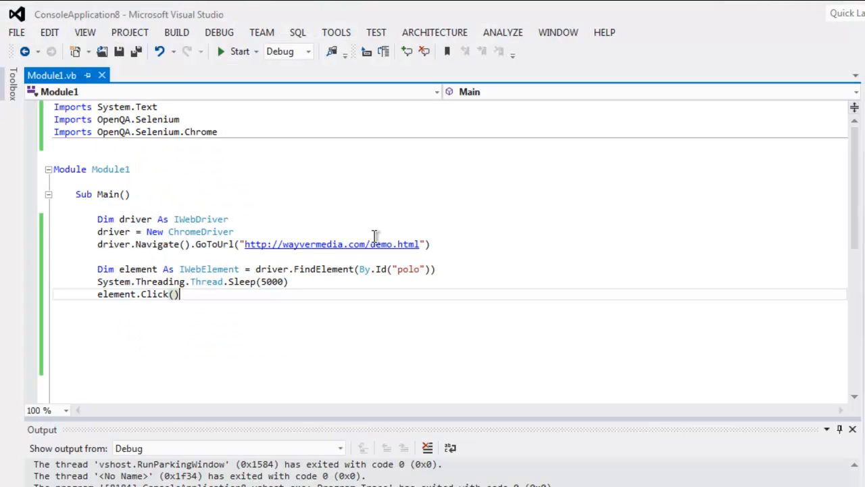